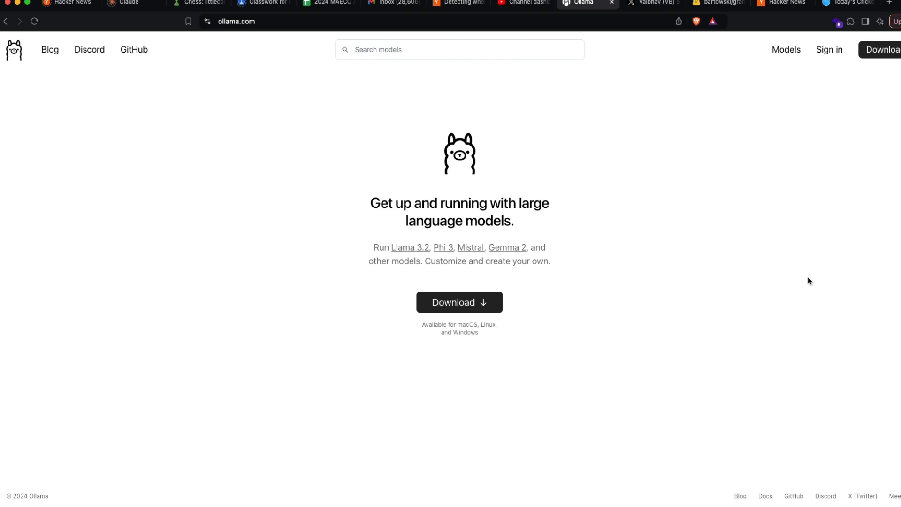
mouse_move(717, 252)
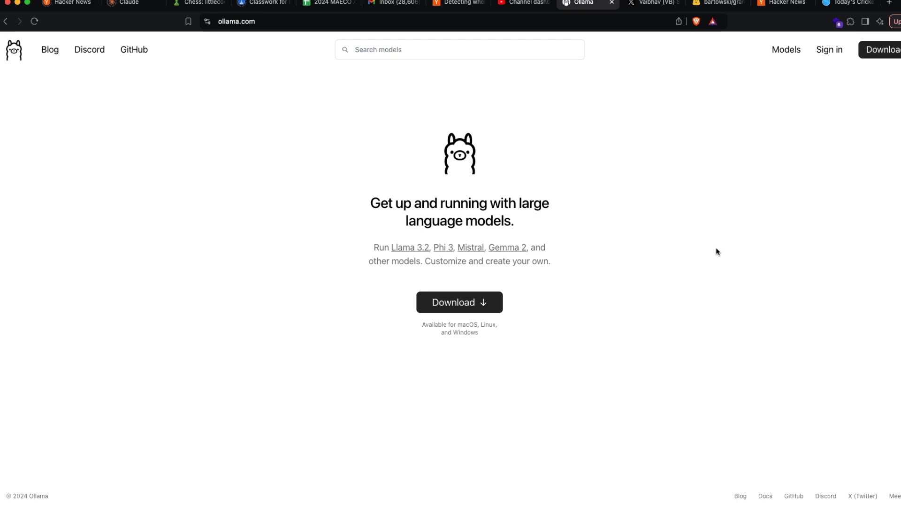
mouse_move(649, 302)
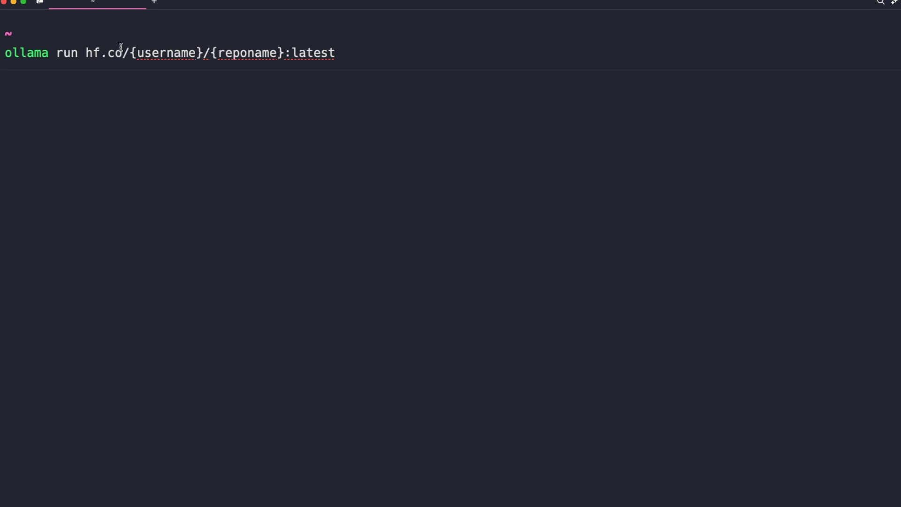
mouse_move(270, 49)
text(bartowski/Llama-3.2-1B-Instruct-GGUF)
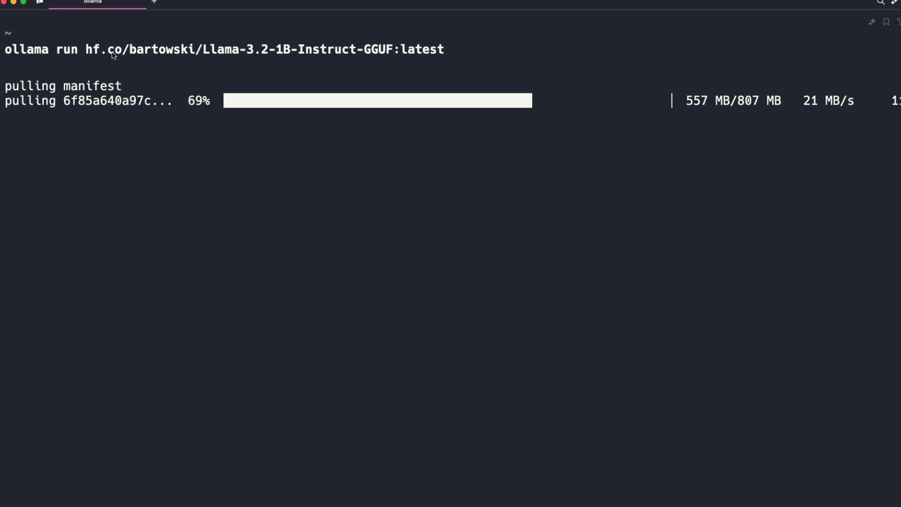
mouse_move(200, 85)
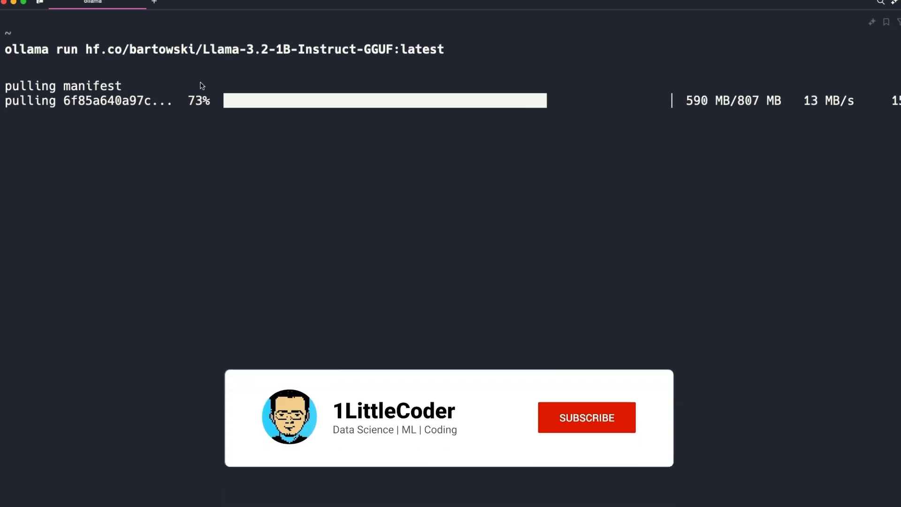
While the Llama-3.2-1B-Instruct-GGUF pull runs, switch to the browser's Hugging Face Nemotron-70B page
click(587, 417)
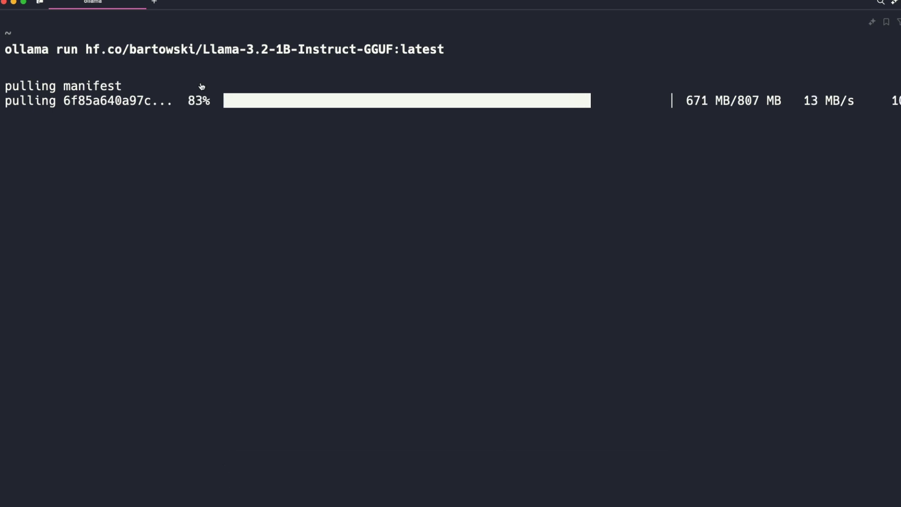
click(713, 3)
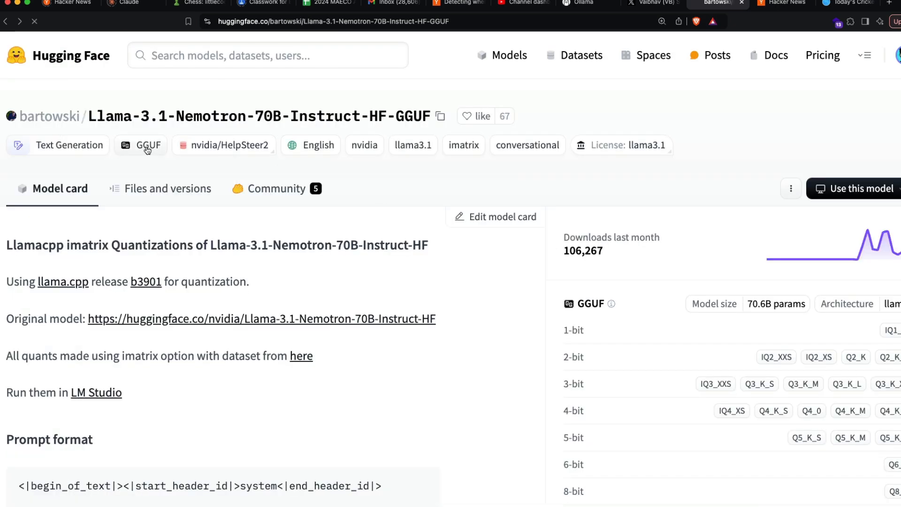
Return to the Terminal where the Llama-3.2-1B pull finished with success and a chat prompt waits
click(148, 145)
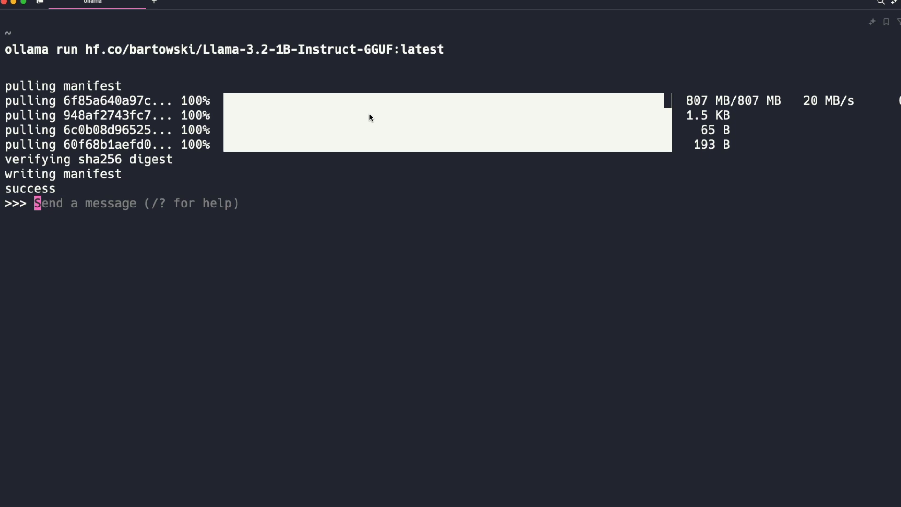
Ask the Llama 3.2 1B model 'how are you' and twice for an Elon Musk joke, getting three replies
text(how are yoou?)
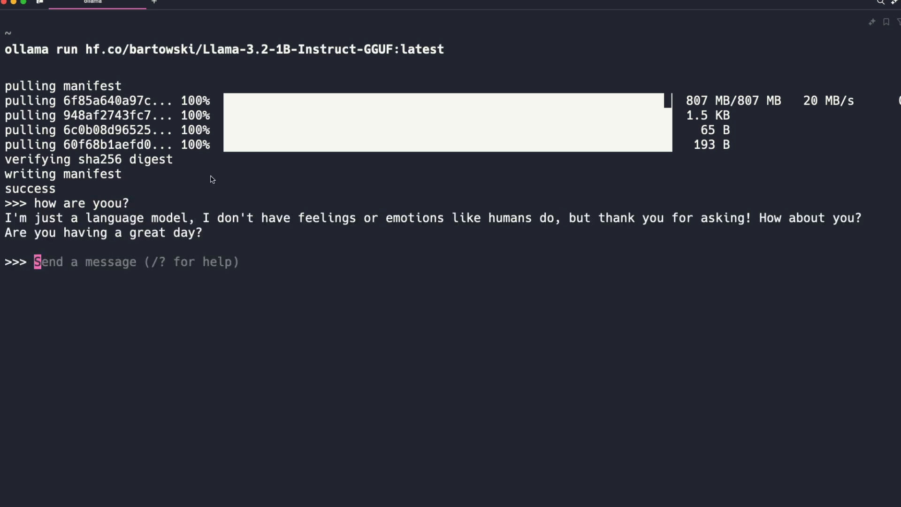
mouse_move(232, 209)
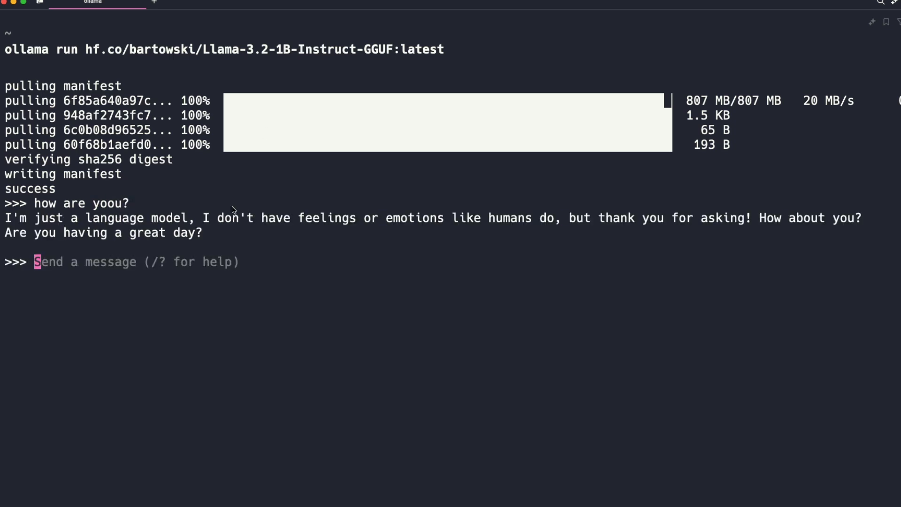
text(write a joke about Elon Musk)
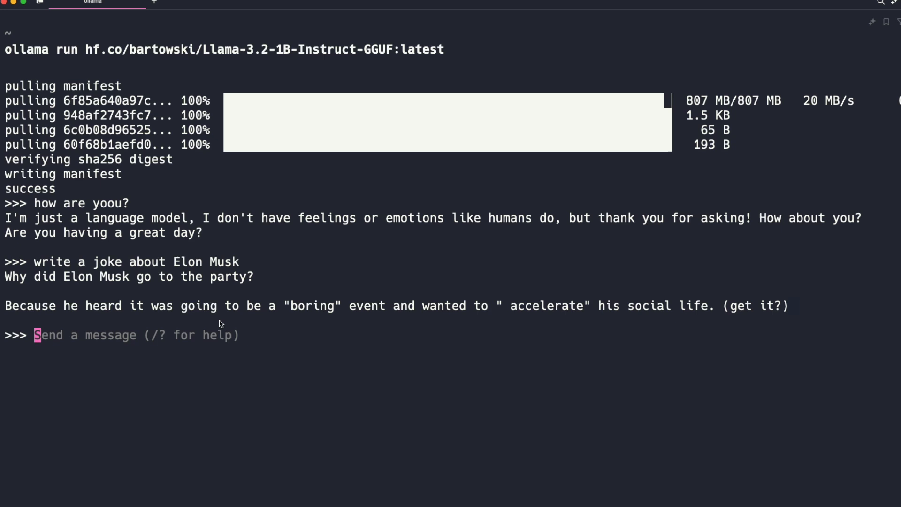
mouse_move(545, 315)
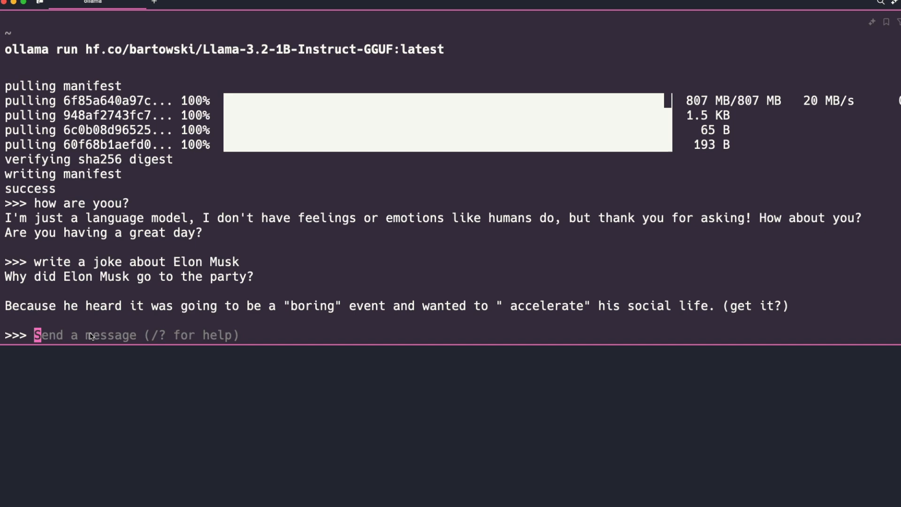
text(writ e)
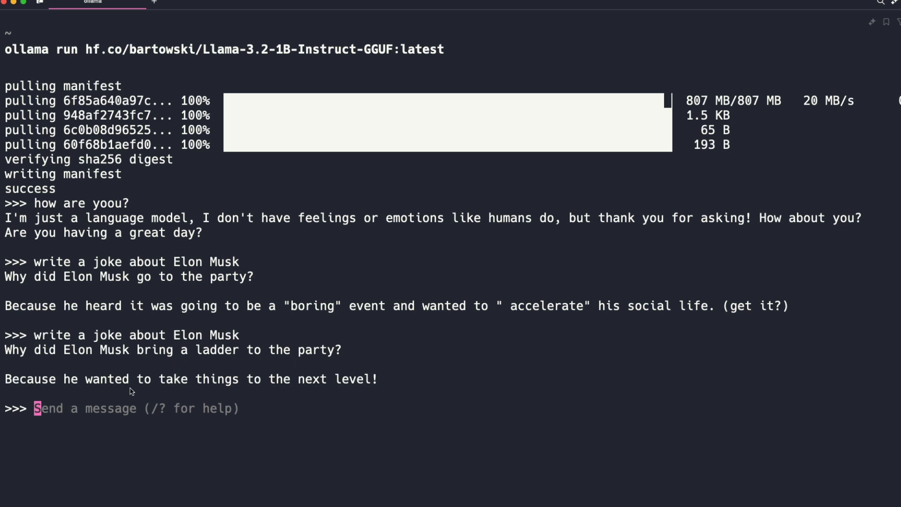
mouse_move(344, 384)
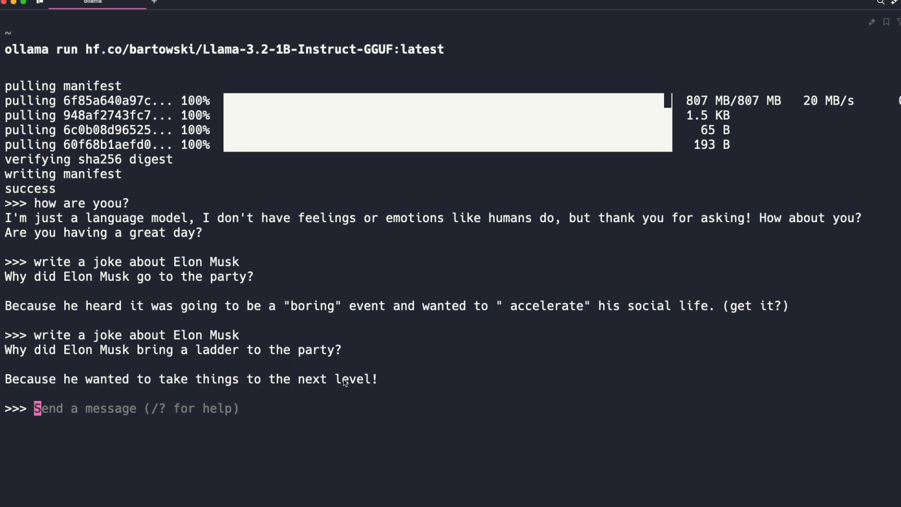
mouse_move(401, 381)
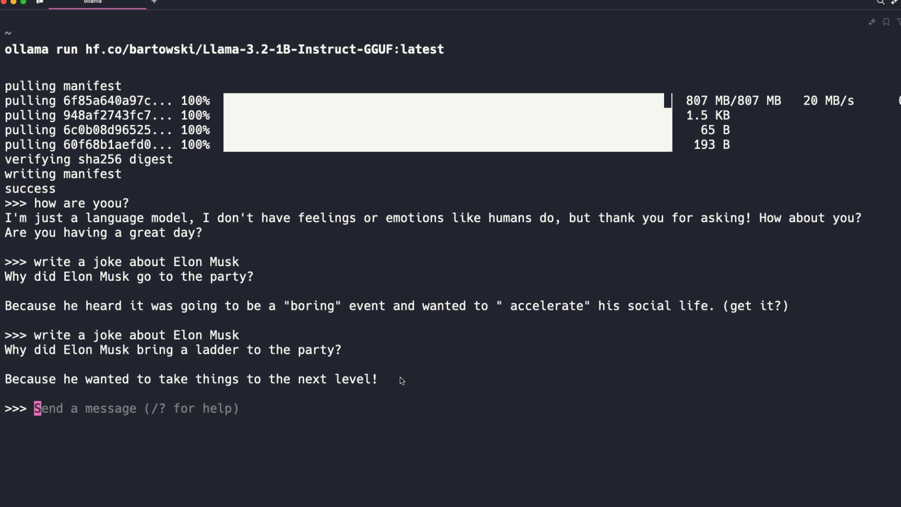
mouse_move(274, 320)
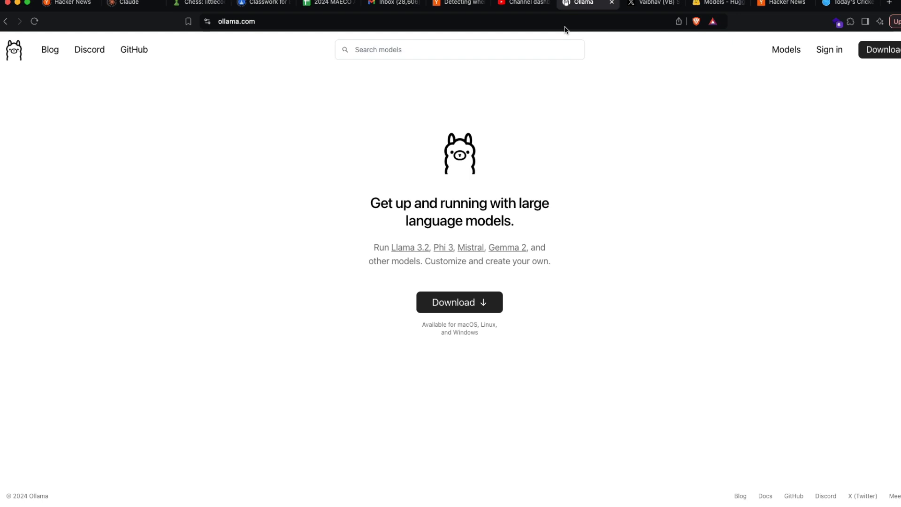
mouse_move(623, 293)
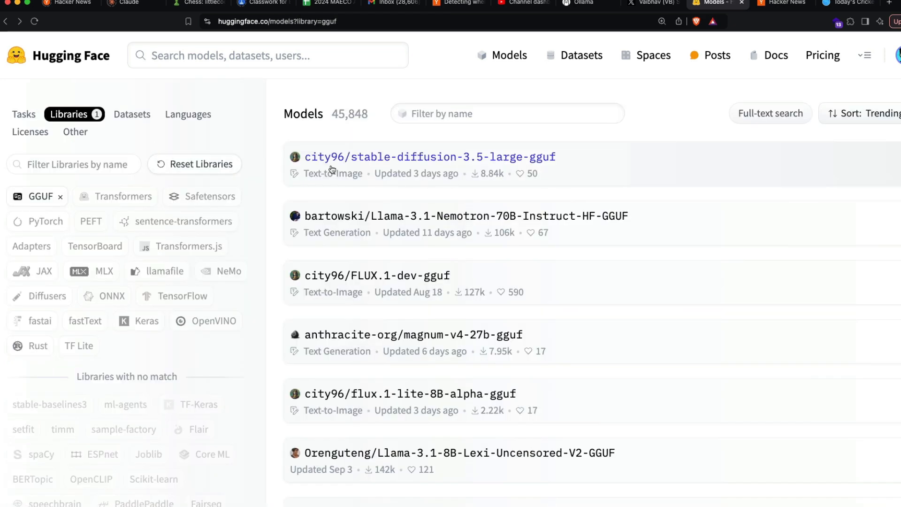
click(460, 216)
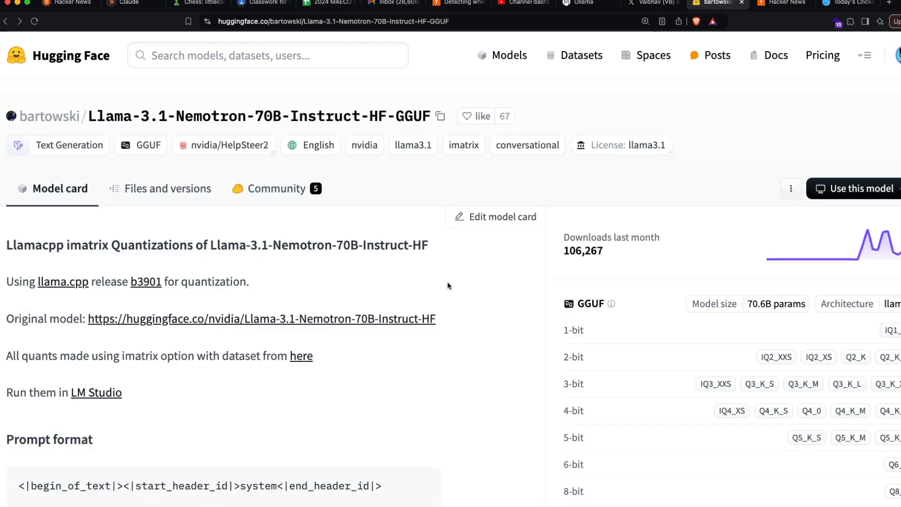
scroll(down, 3)
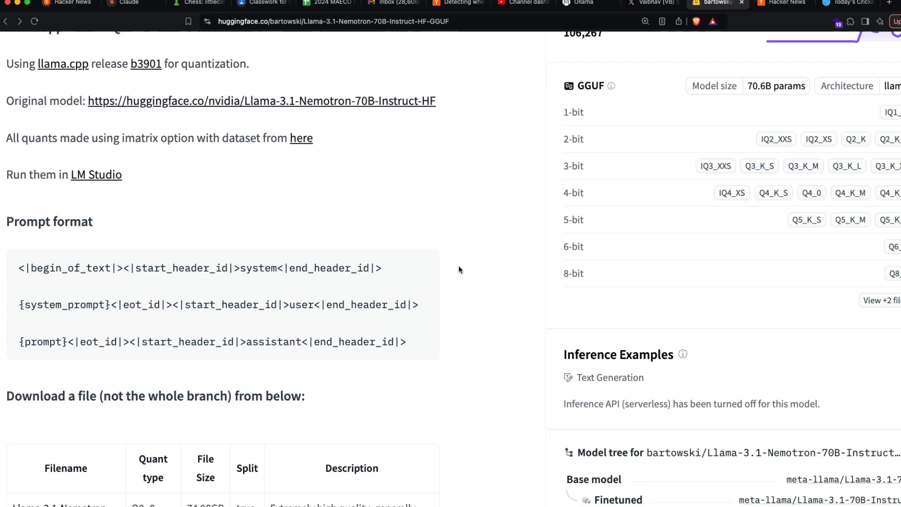
scroll(down, 3)
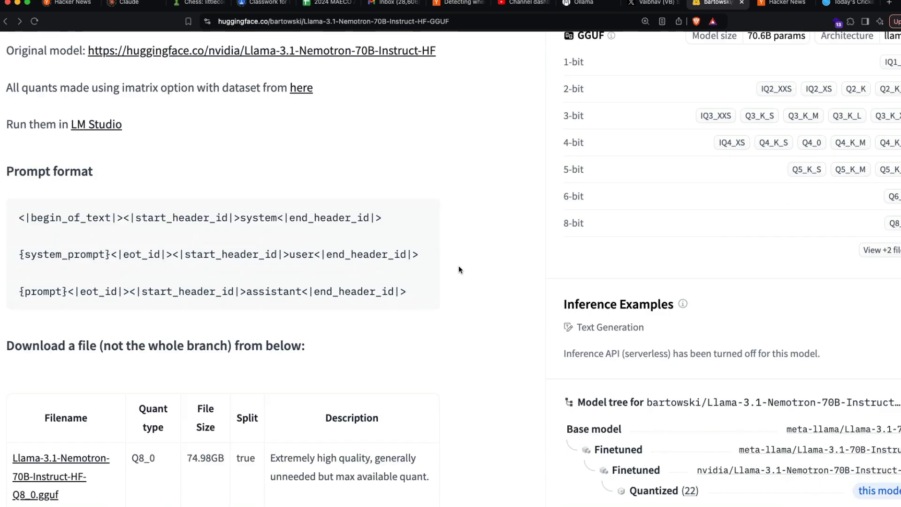
scroll(up, 3)
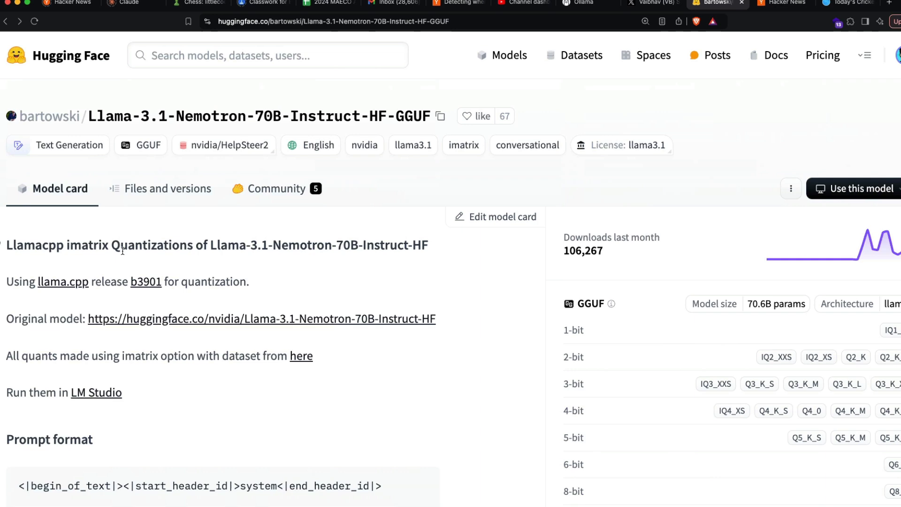
mouse_move(461, 128)
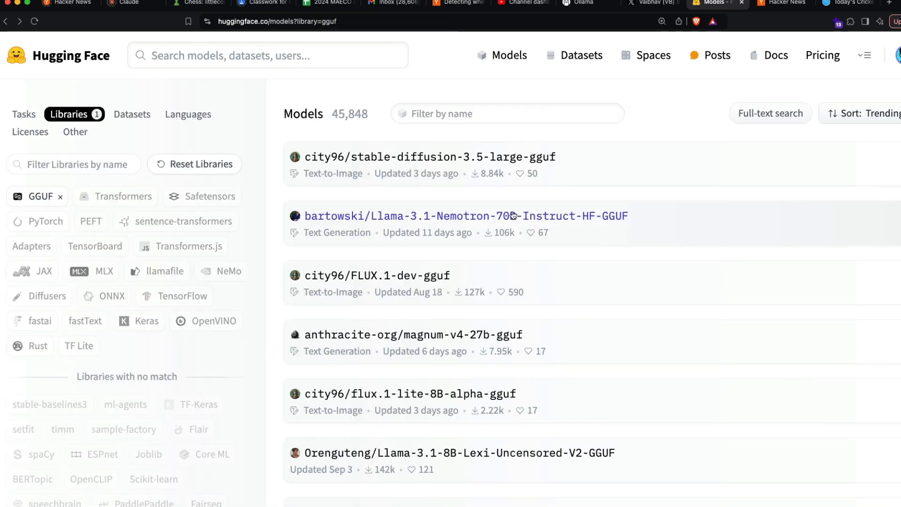
Go to bartowski's Hugging Face profile and scroll through its list of GGUF models
click(466, 216)
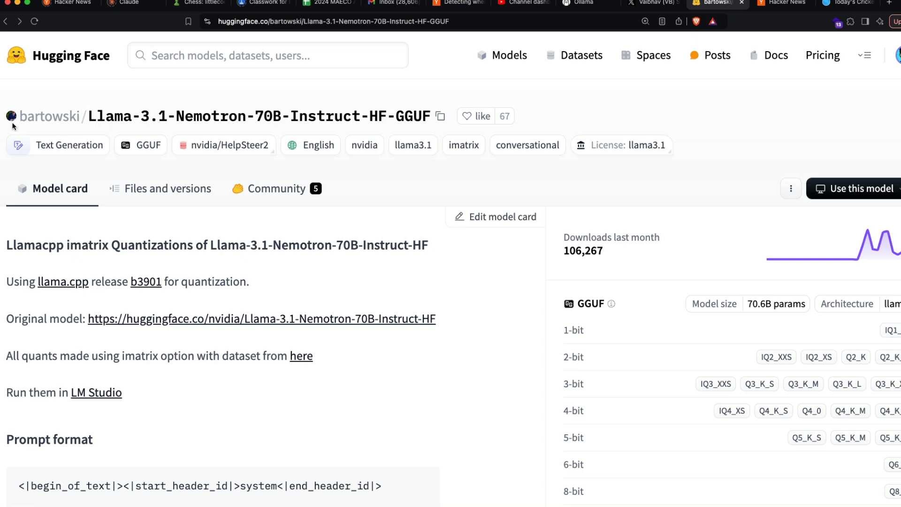
click(49, 116)
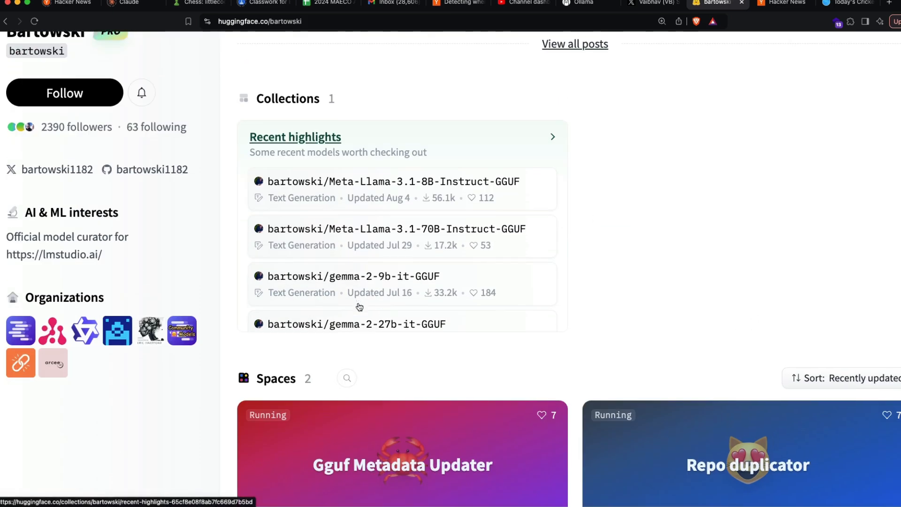
scroll(down, 3)
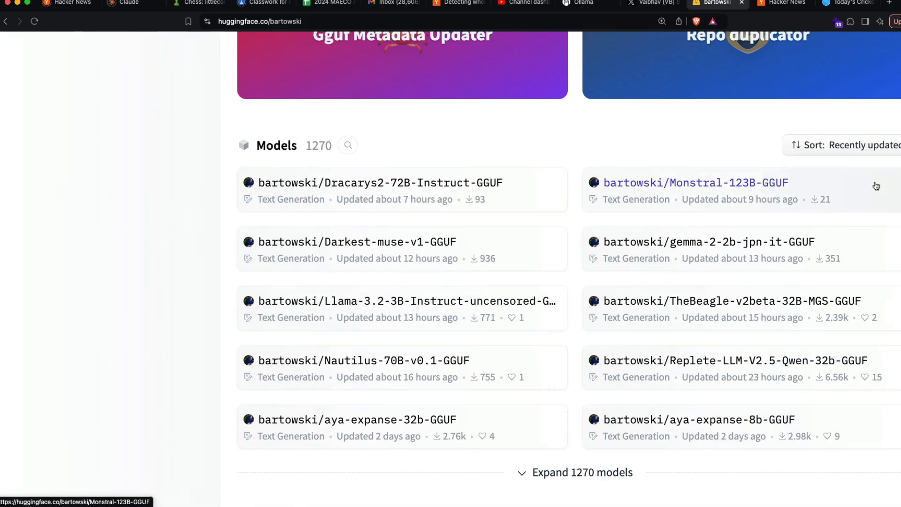
mouse_move(454, 205)
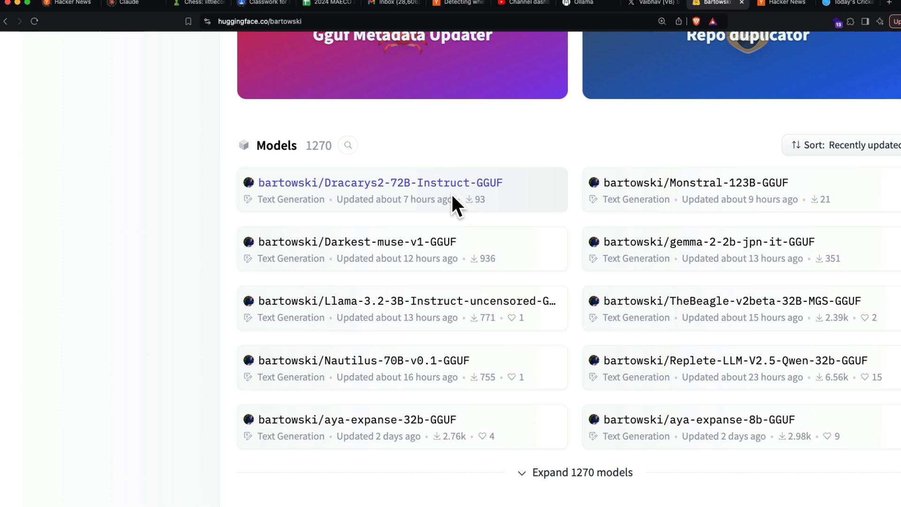
mouse_move(603, 472)
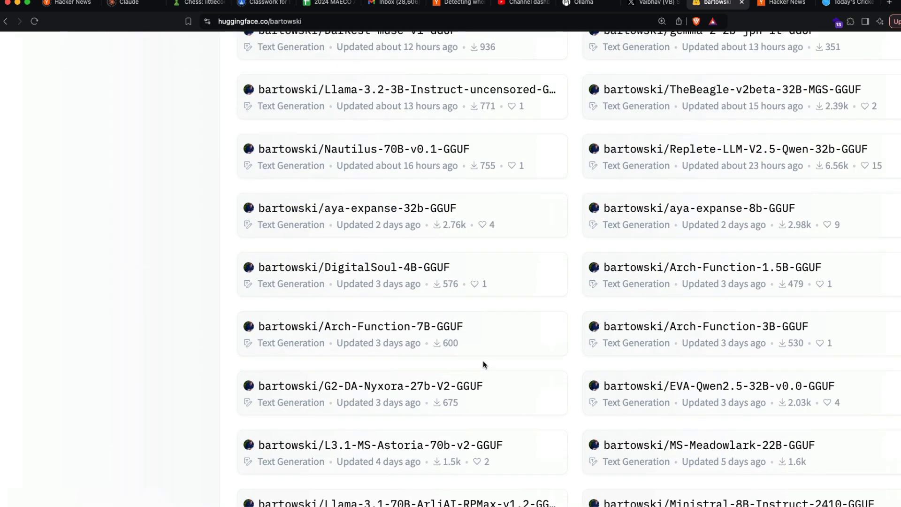
scroll(down, 3)
text(granite)
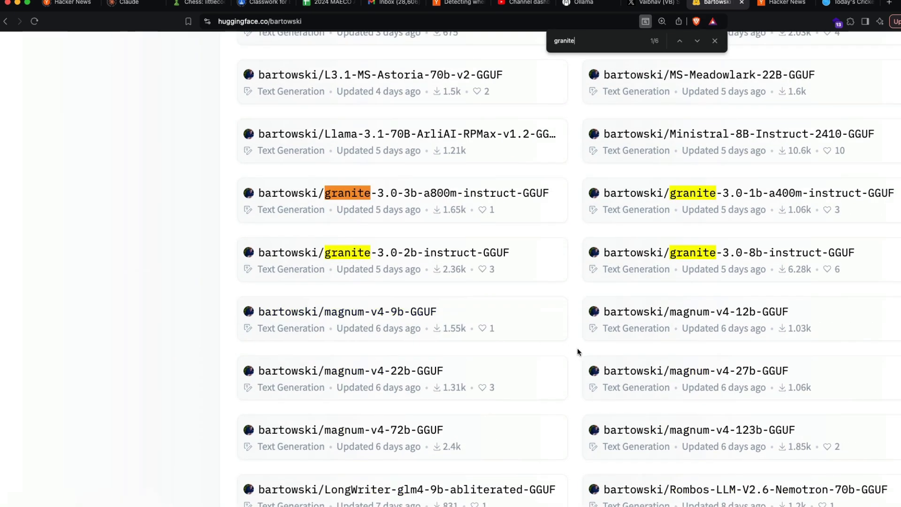
Open the granite-3.0-1b-a400m-instruct-GGUF model page, then bring the Terminal to the front
click(761, 194)
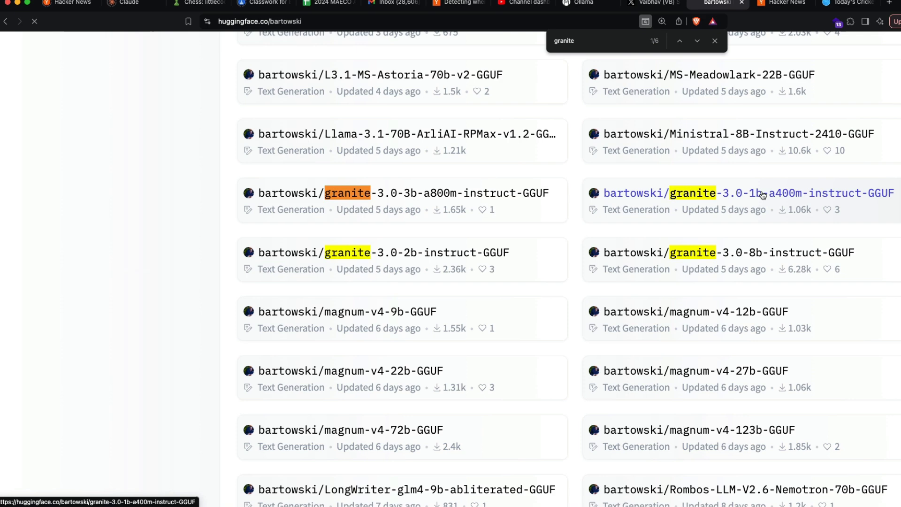
click(760, 193)
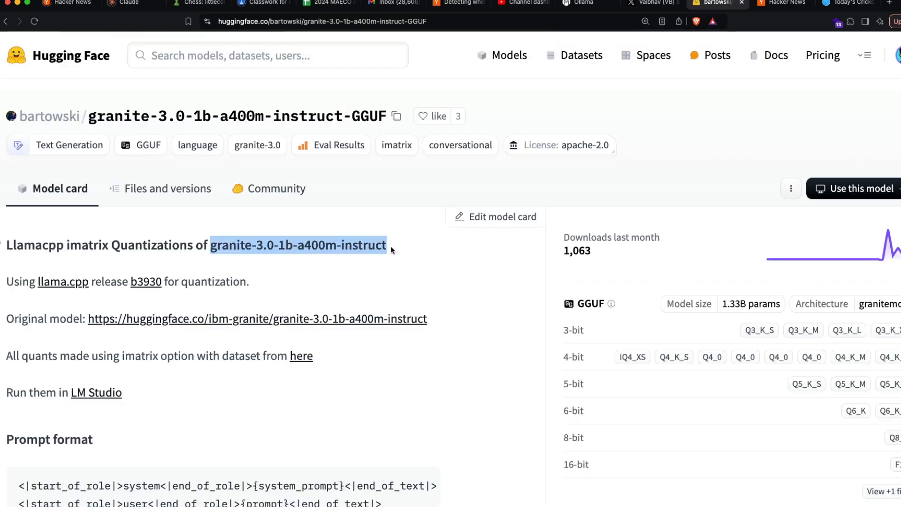
click(318, 167)
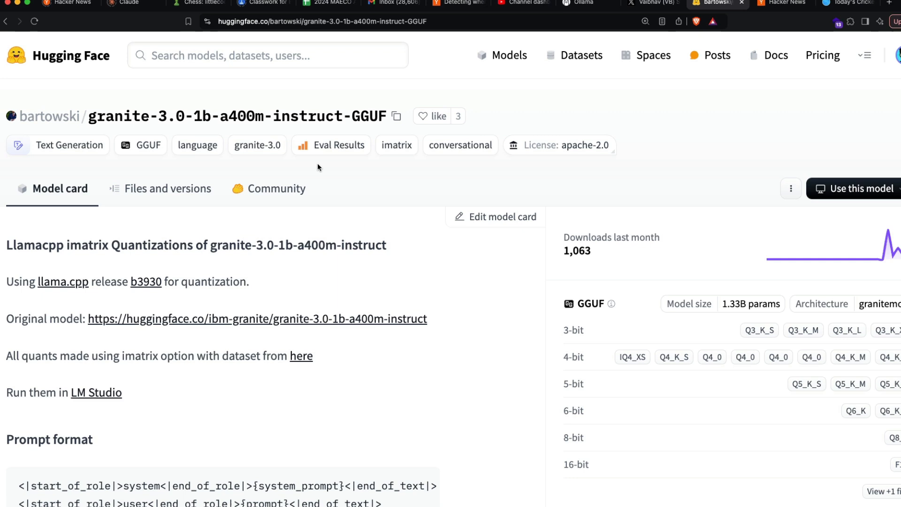
mouse_move(336, 229)
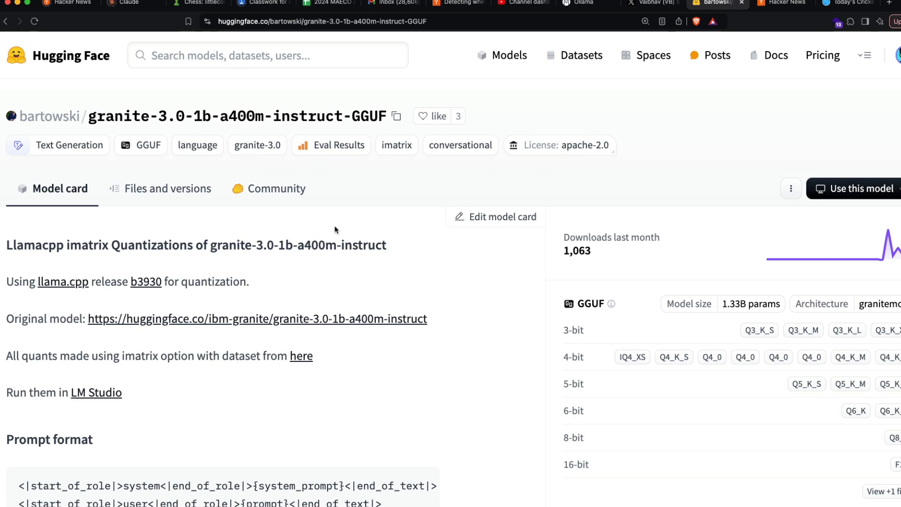
click(396, 116)
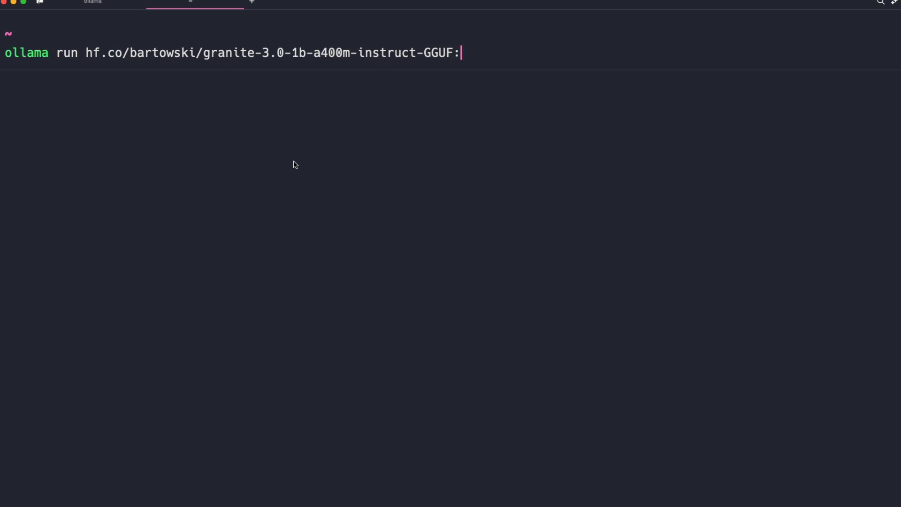
Leave the ollama run hf.co/bartowski/granite-3.0-1b-a400m-instruct-GGUF: command at the prompt, tag still missing
key(Enter)
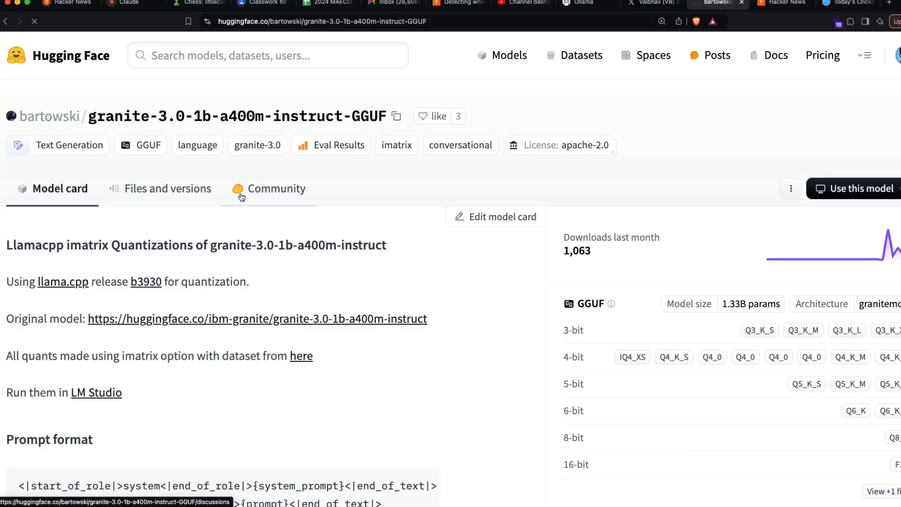
Show the repository's Files and versions list and scroll through the quantized .gguf files and sizes
click(168, 188)
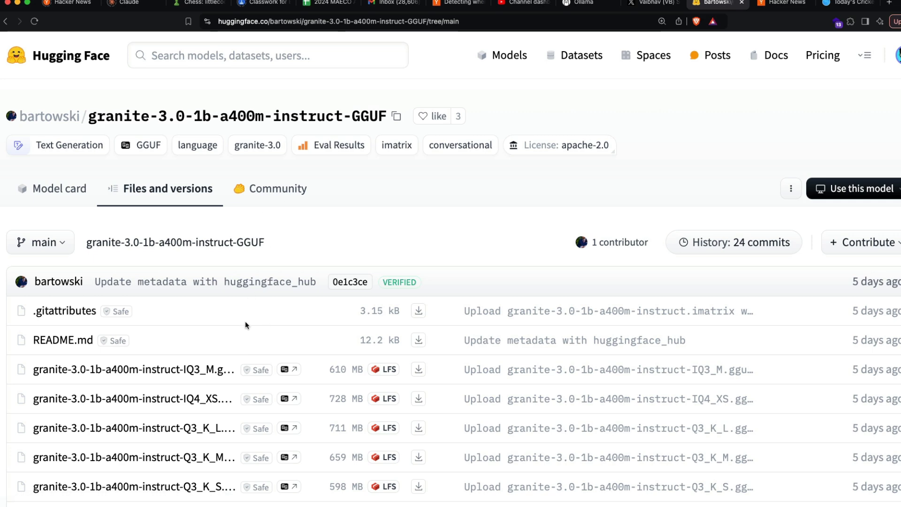
scroll(down, 3)
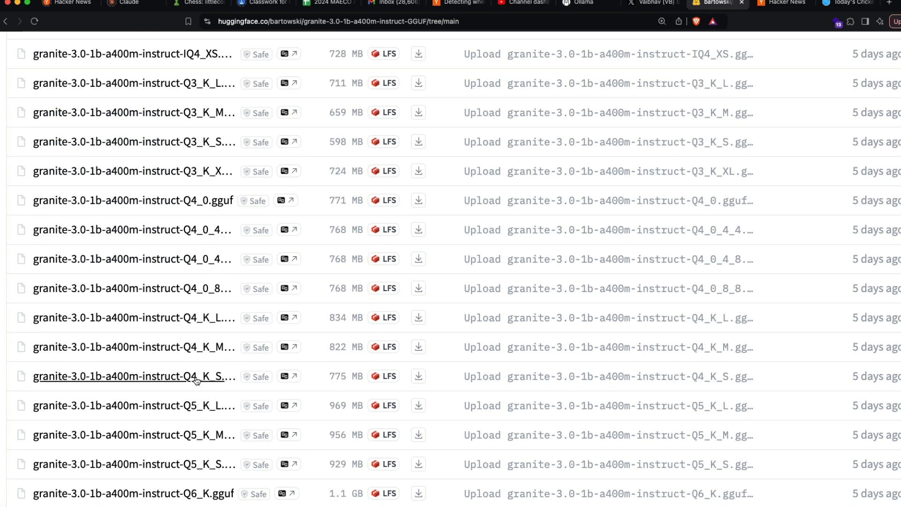
scroll(down, 3)
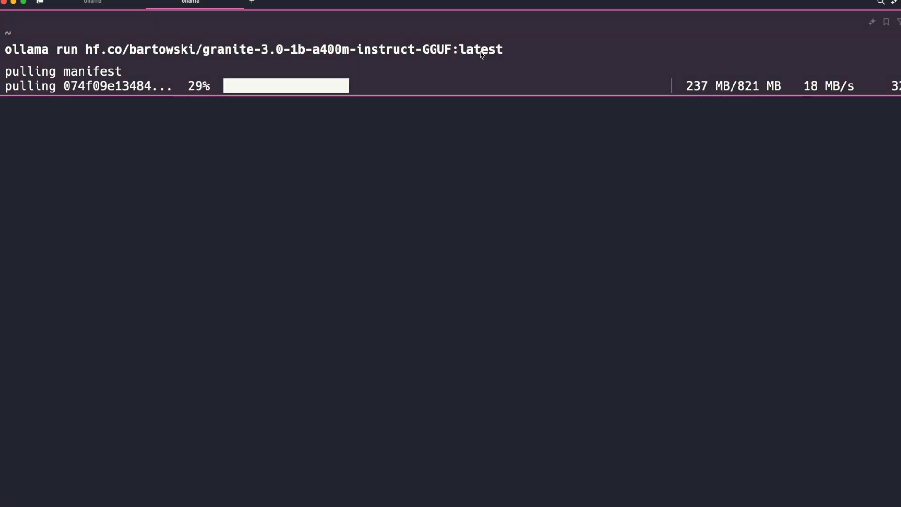
mouse_move(513, 62)
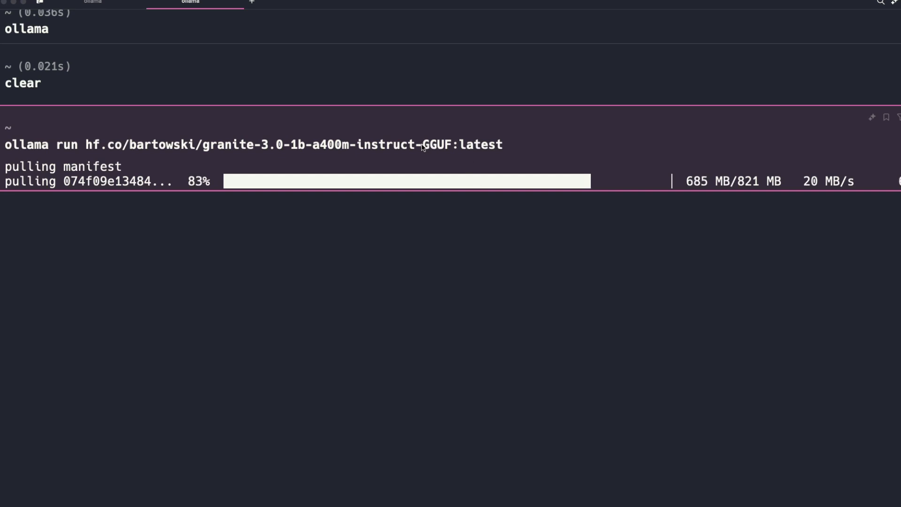
mouse_move(457, 145)
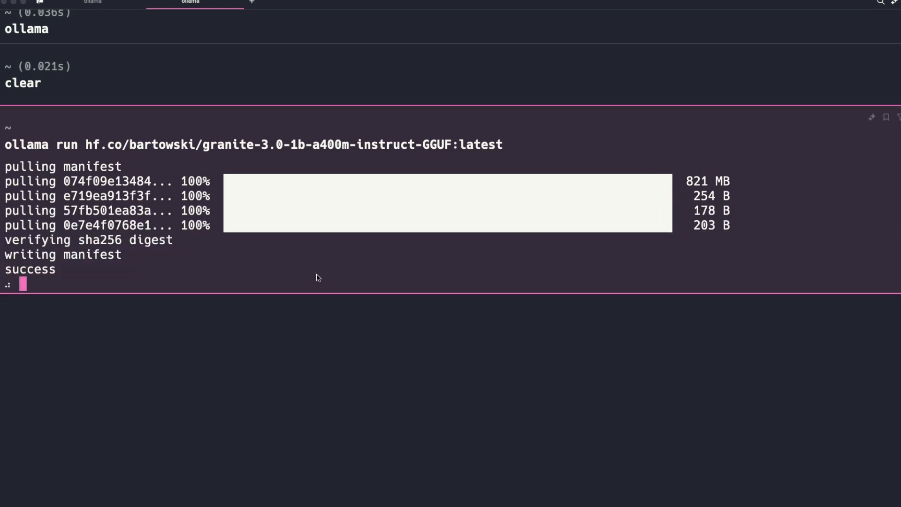
mouse_move(167, 245)
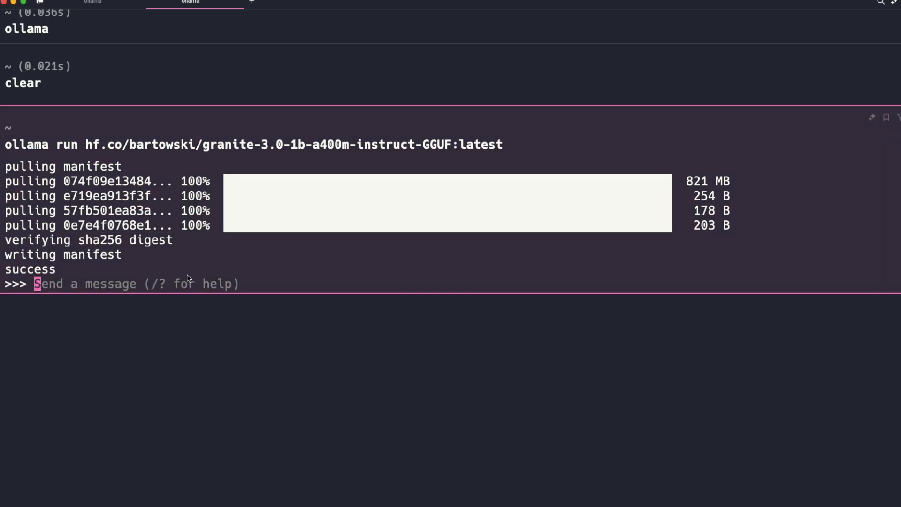
Ask the granite model 'who are you?' then 'tell me a joke' twice, getting its three answers
text(who are you?)
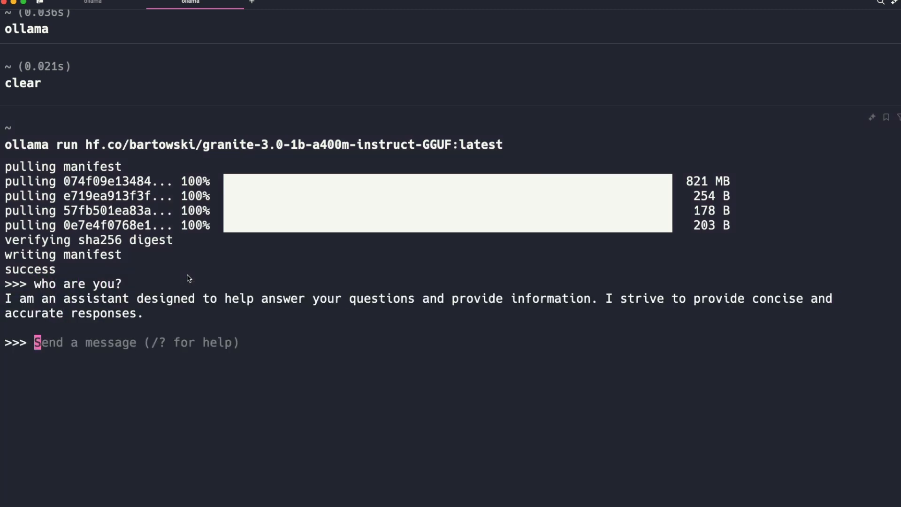
mouse_move(410, 324)
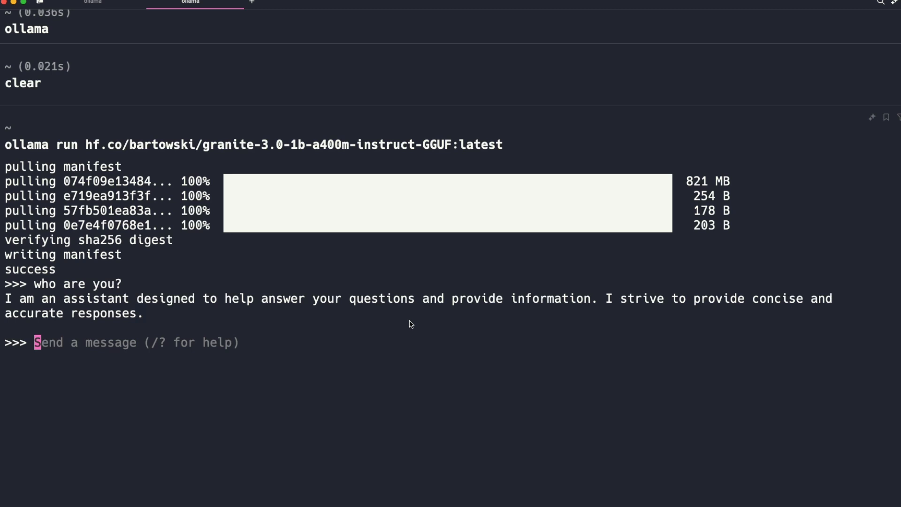
text(tell me a joke)
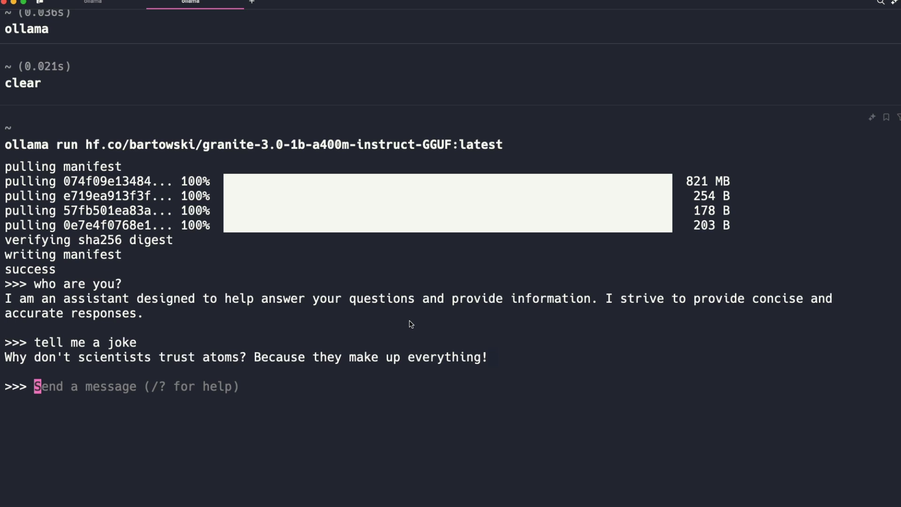
text(tell me a joke)
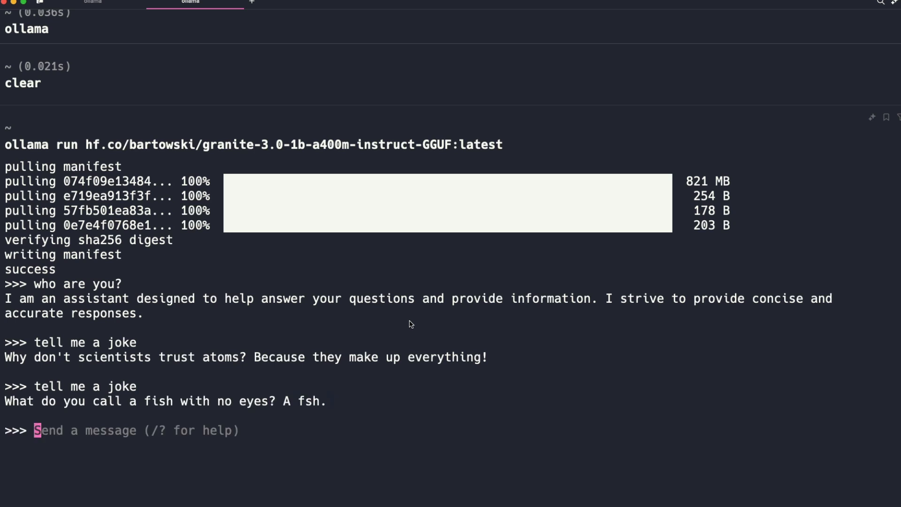
mouse_move(306, 415)
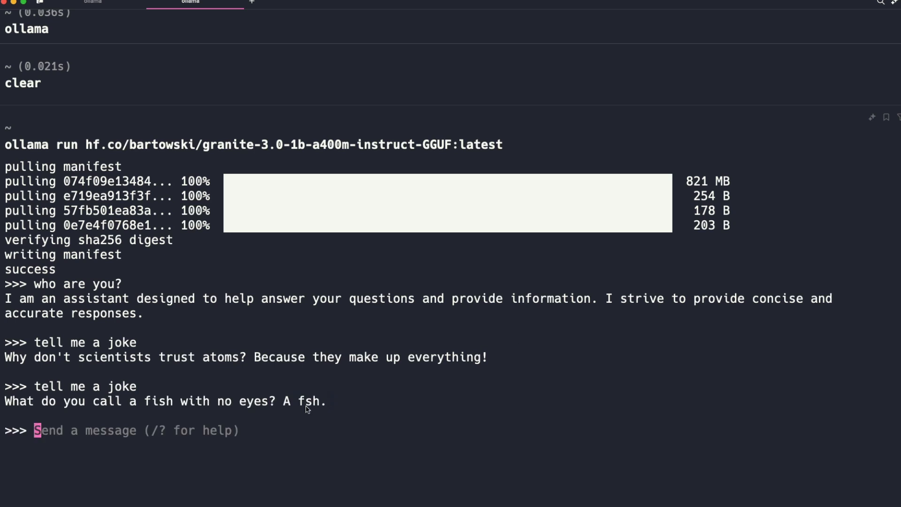
Select part of the eyeless-fish joke answer in the chat output
drag(284, 401, 339, 401)
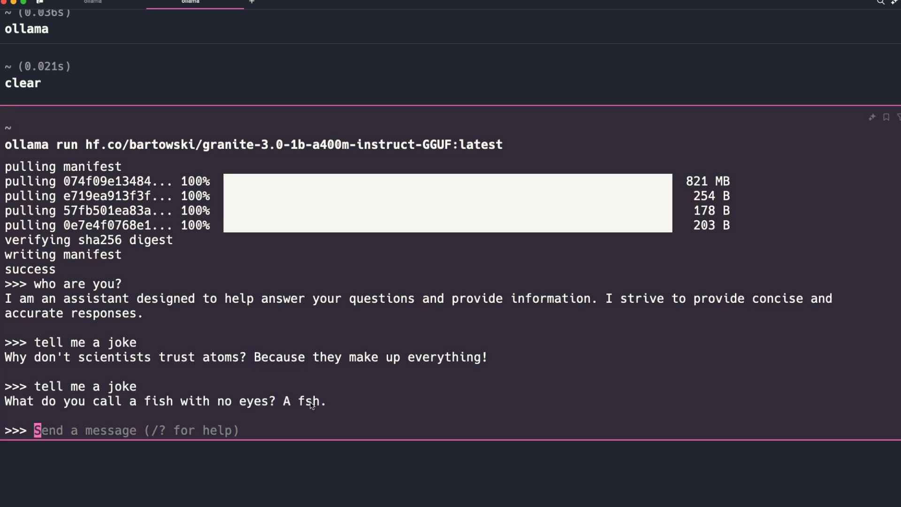
drag(118, 401, 382, 401)
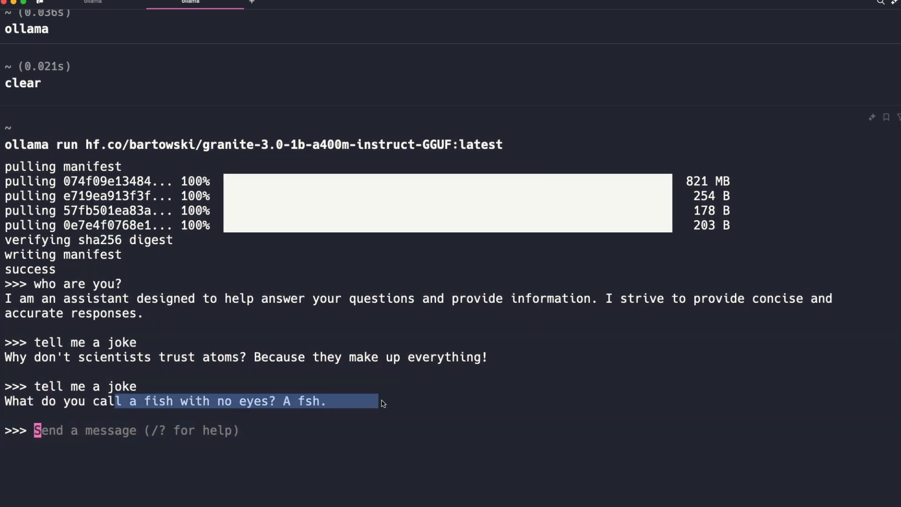